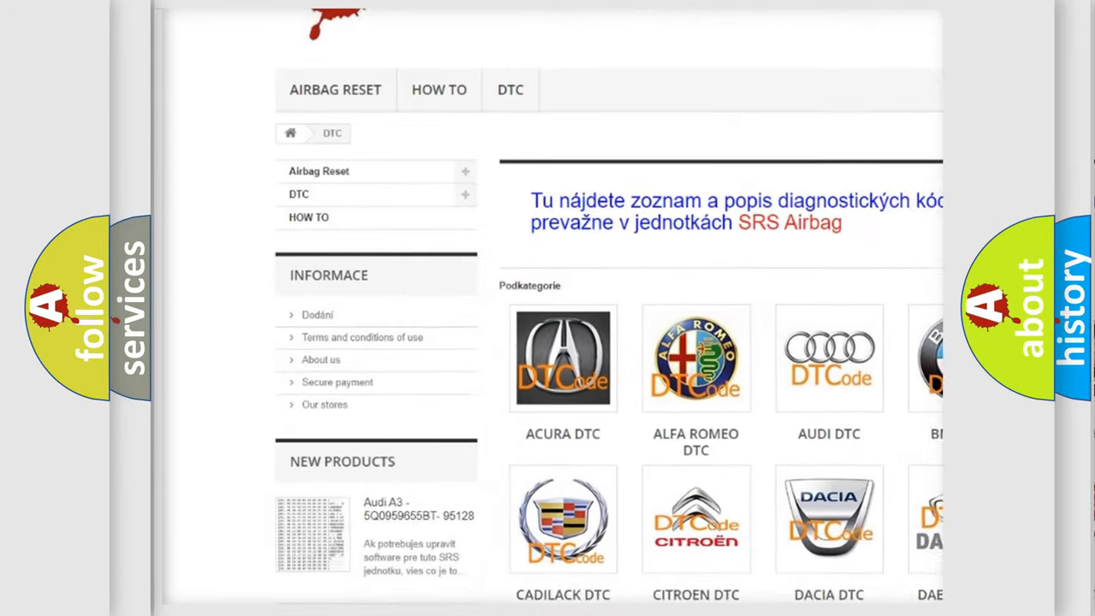
{"action": "scroll", "scroll_direction": "down", "scroll_amount": 3}
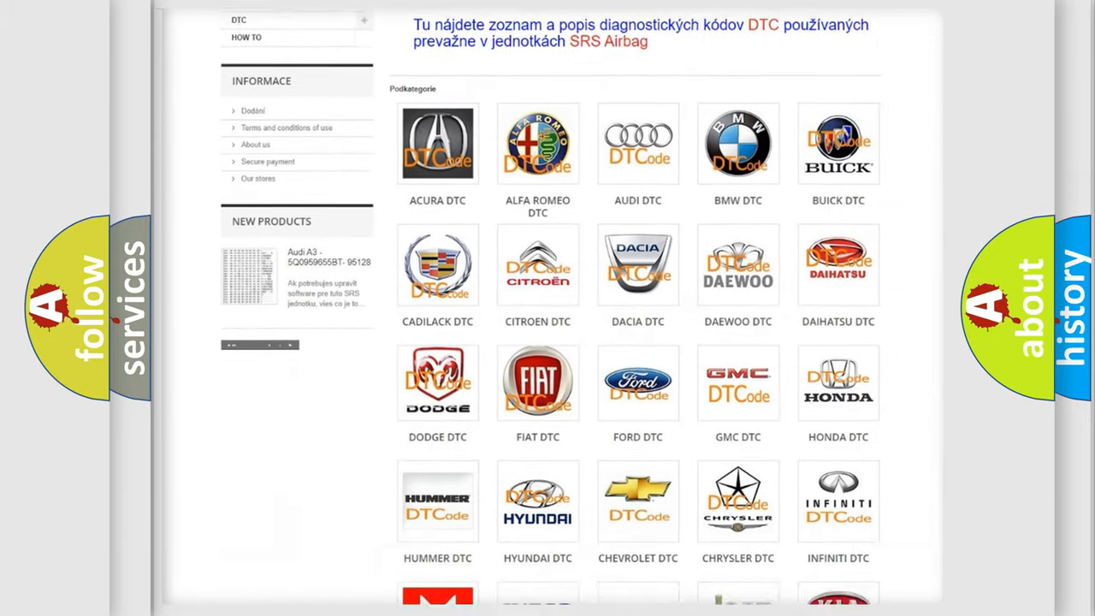
{"action": "scroll", "scroll_direction": "down", "scroll_amount": 3}
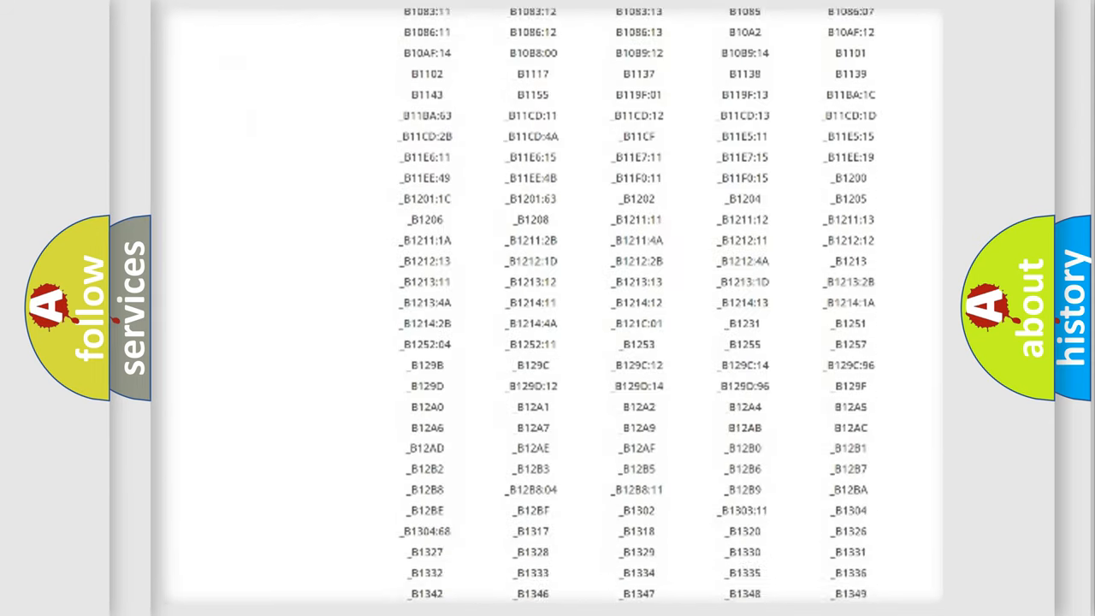
{"action": "scroll", "scroll_direction": "down", "scroll_amount": 3}
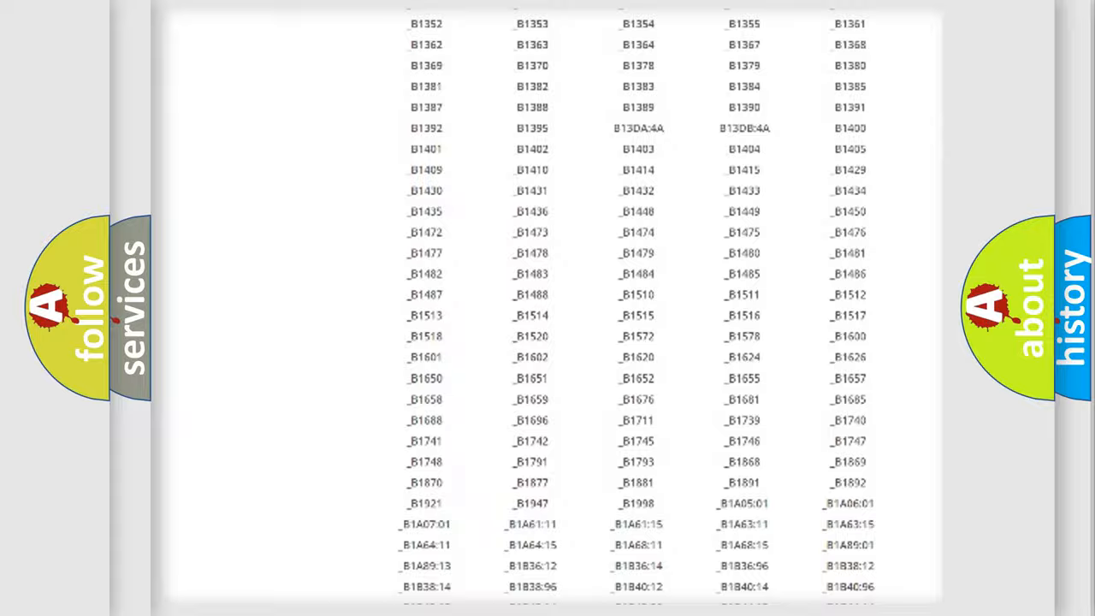